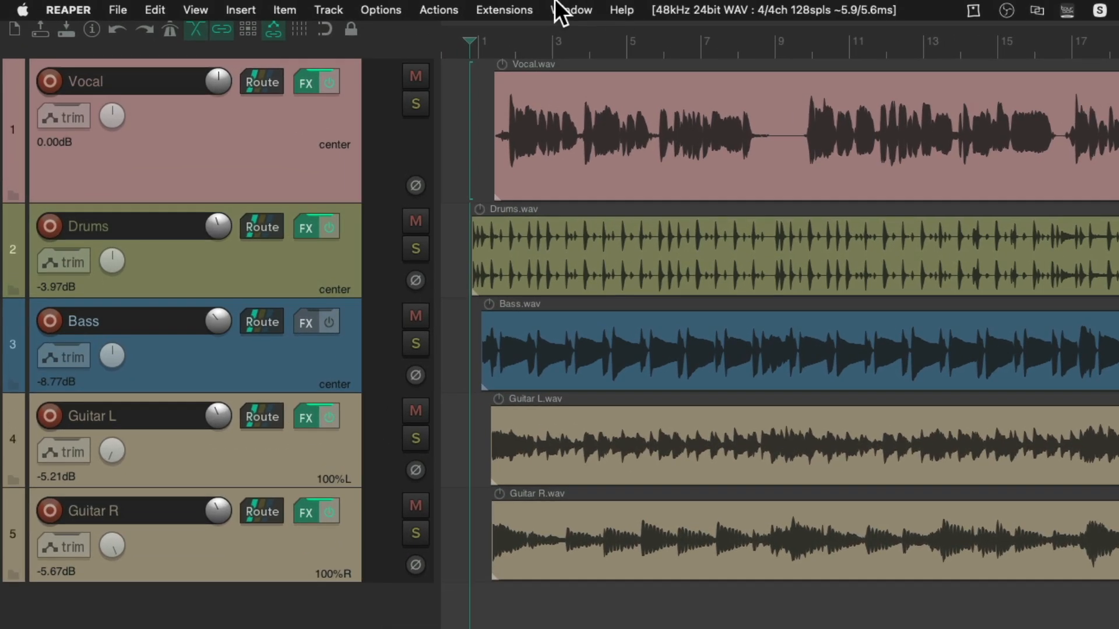
Show the master track via View > Master Track.
left_click(195, 10)
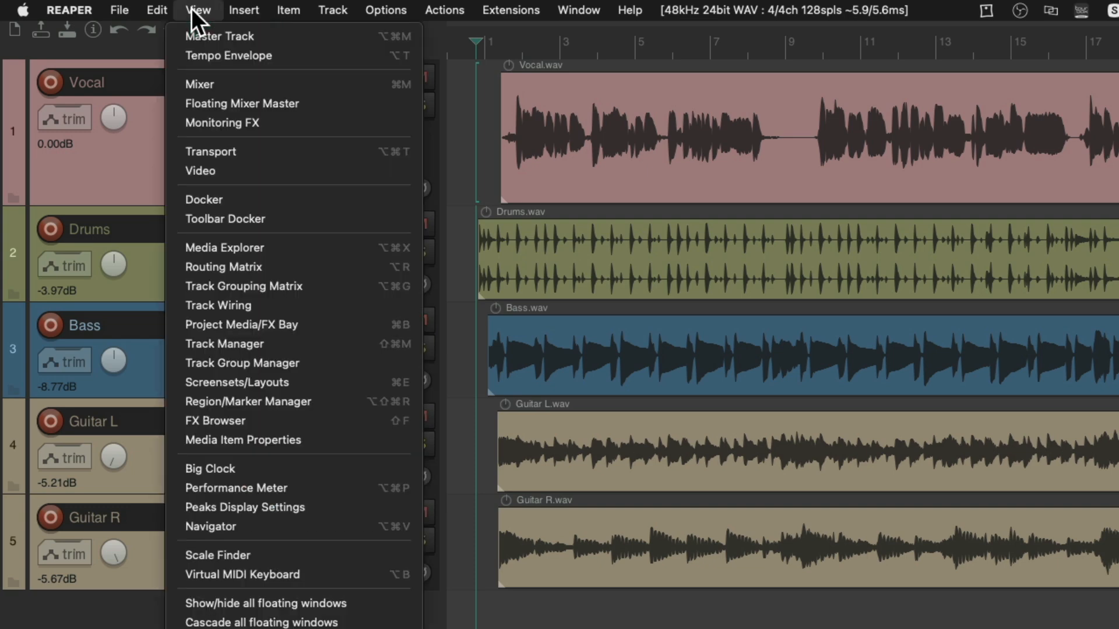
mouse_move(220, 36)
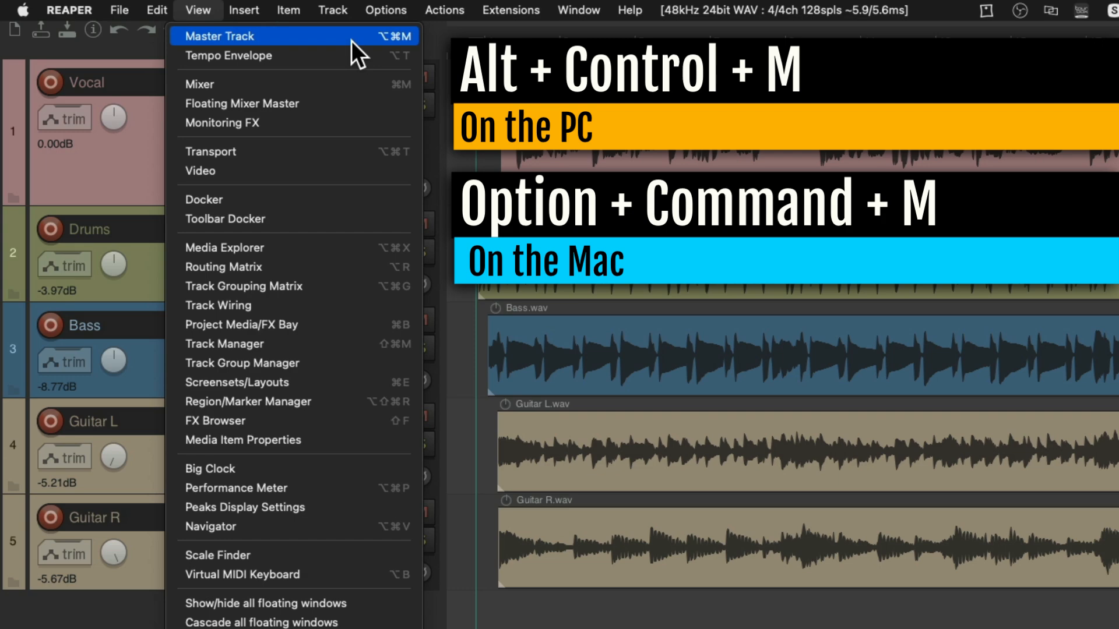
left_click(221, 36)
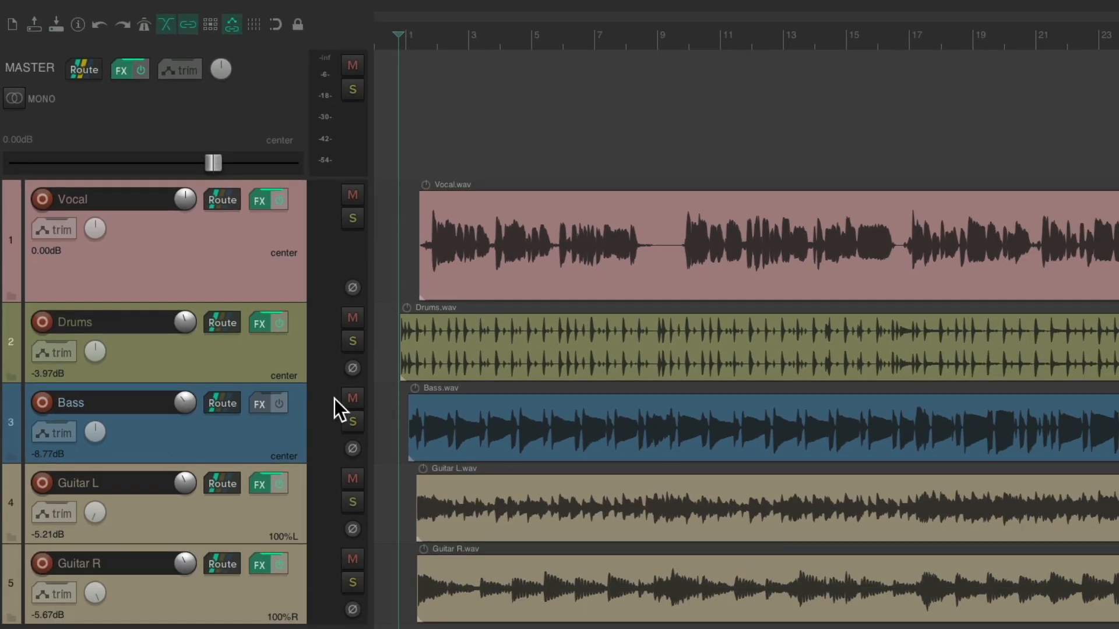
mouse_move(413, 378)
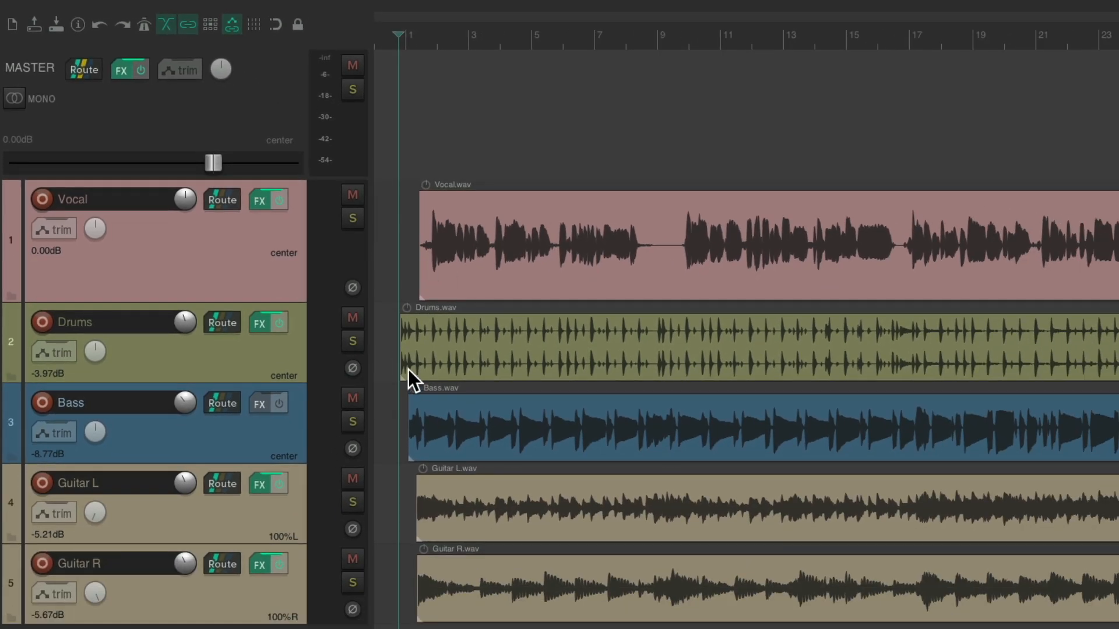
mouse_move(296, 125)
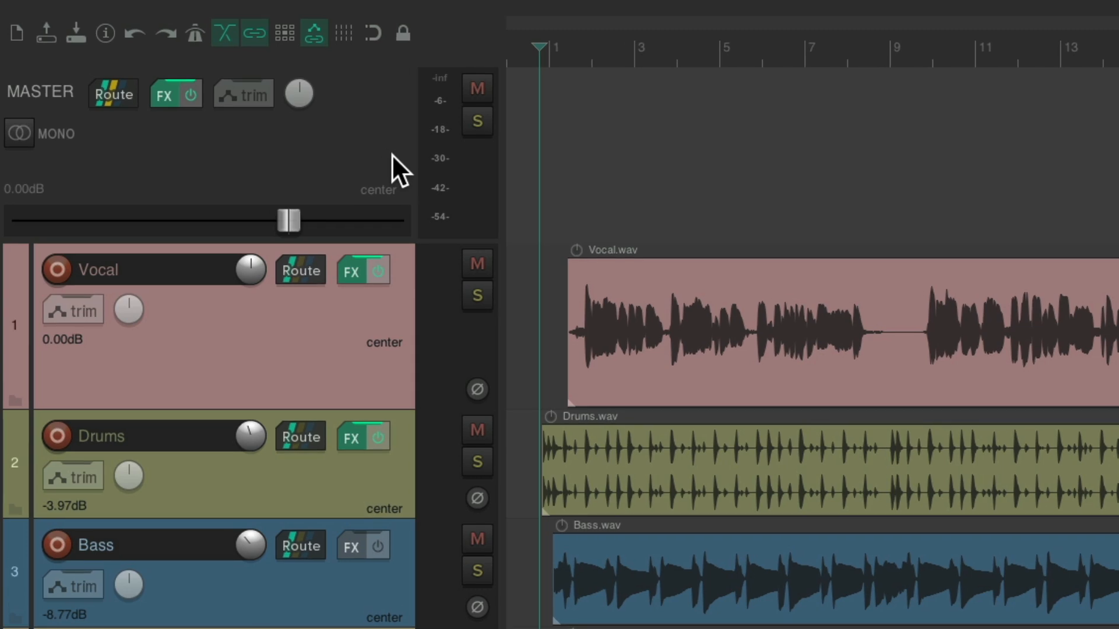
mouse_move(354, 160)
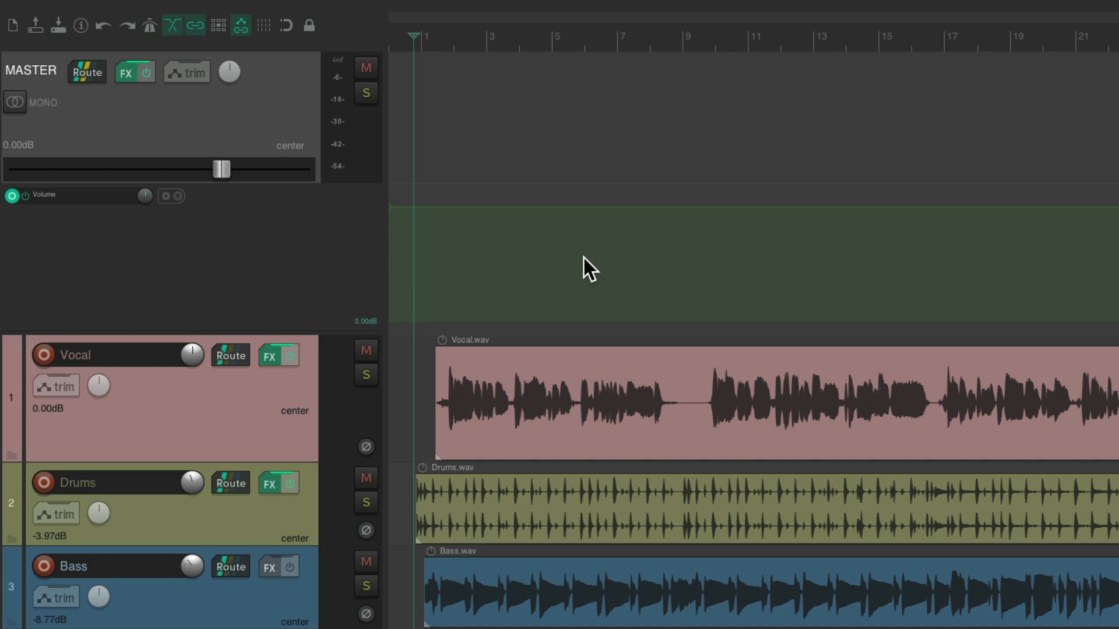
mouse_move(679, 277)
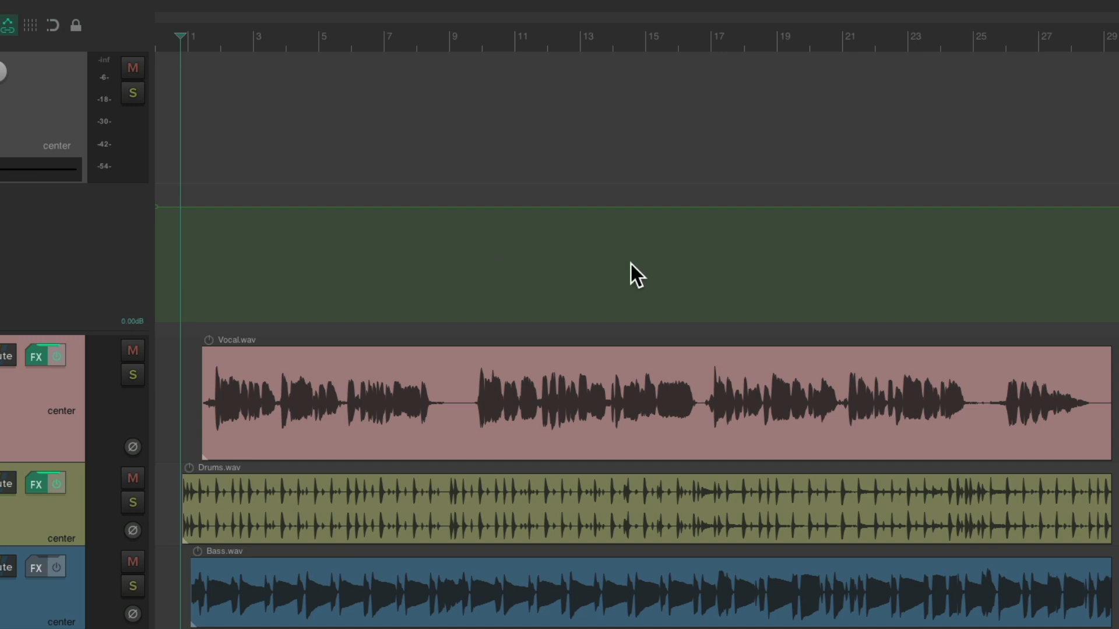
mouse_move(579, 278)
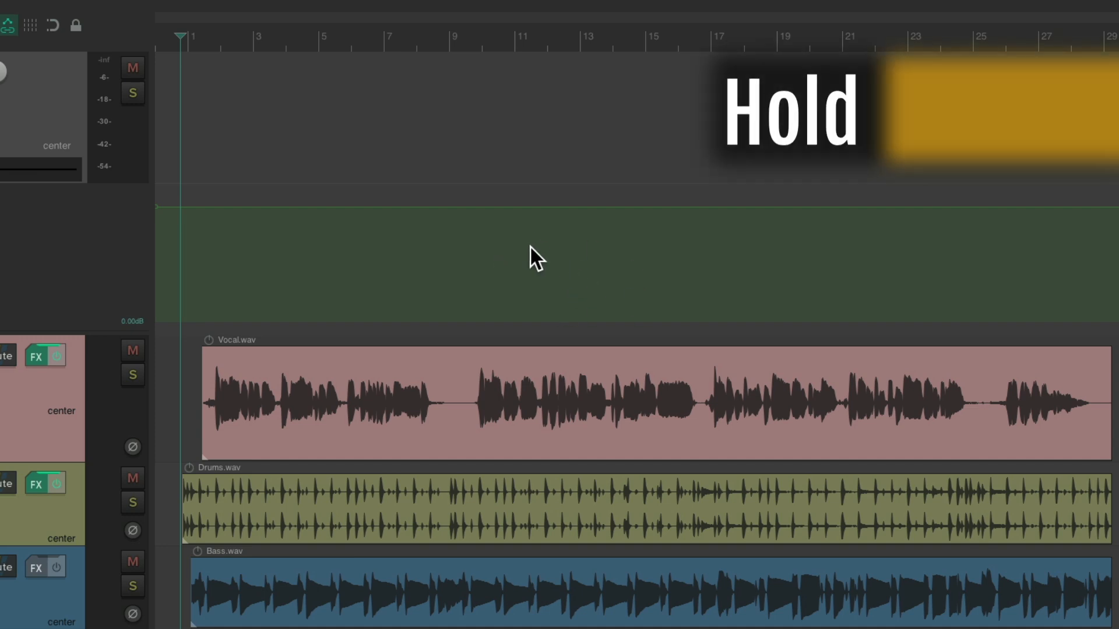
Enable the master track's Volume envelope so its 0 dB lane appears.
key("shift")
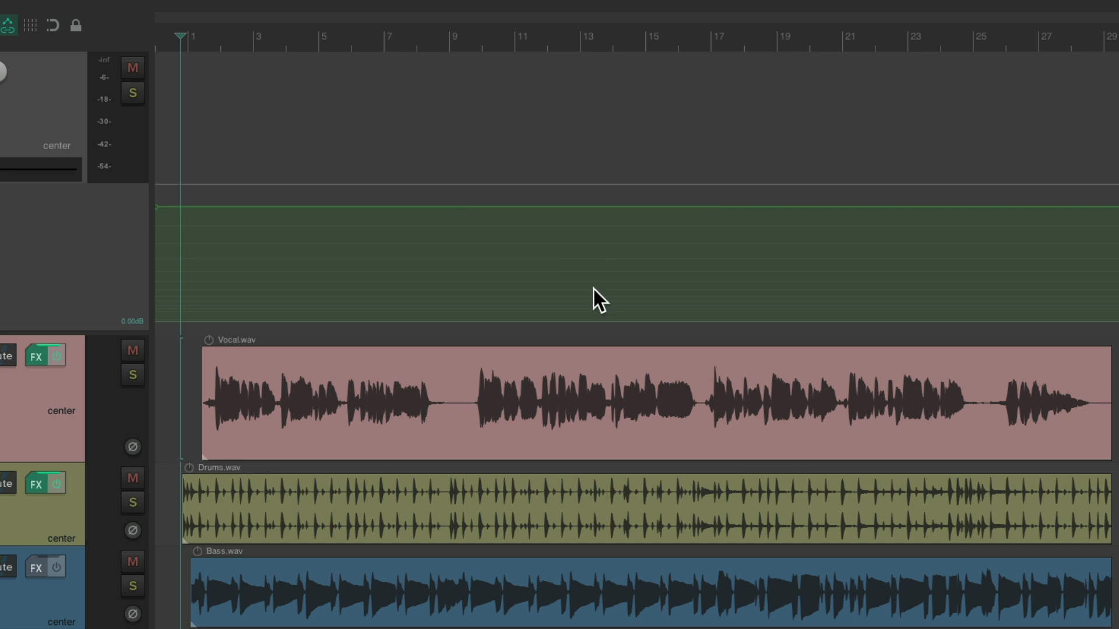
Raise the razor-selected envelope section between bars 9 and 17 to about +4 dB.
key("alt")
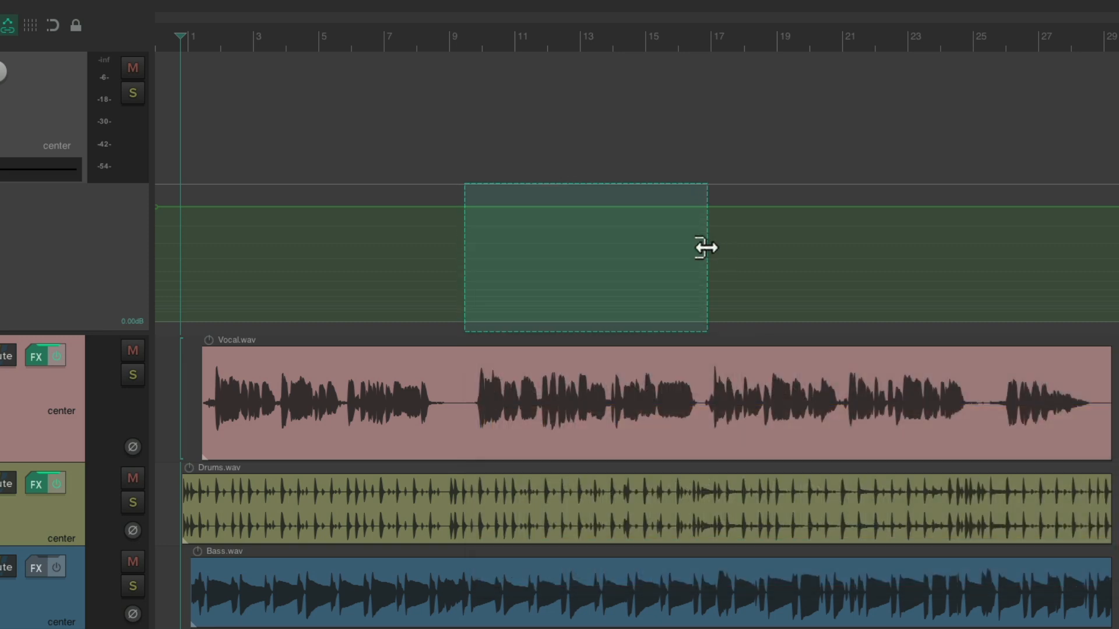
mouse_move(589, 235)
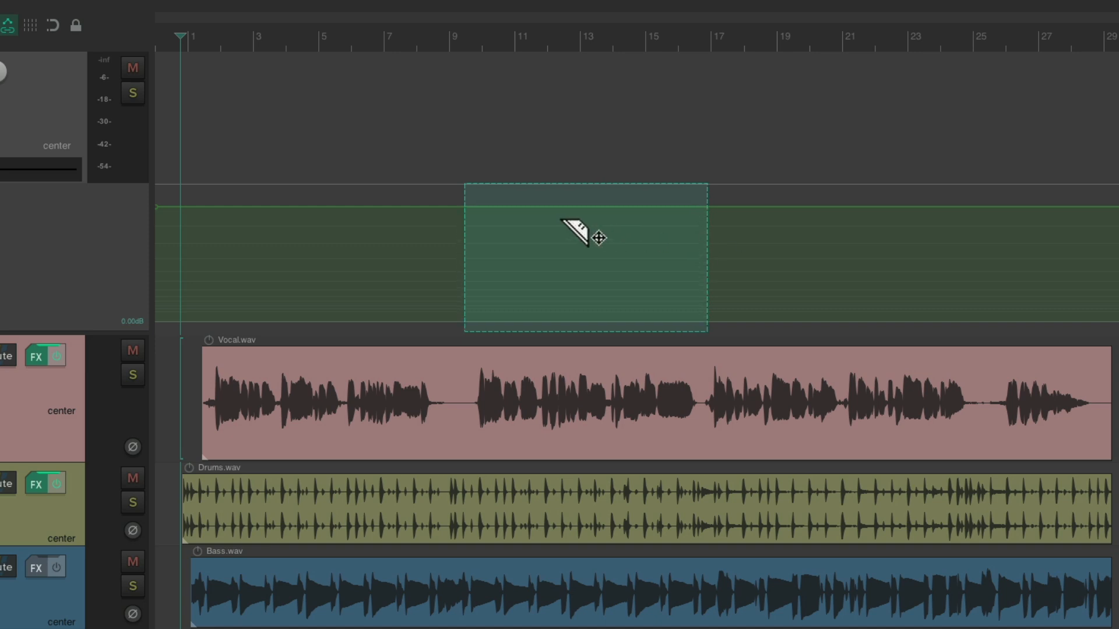
mouse_move(606, 217)
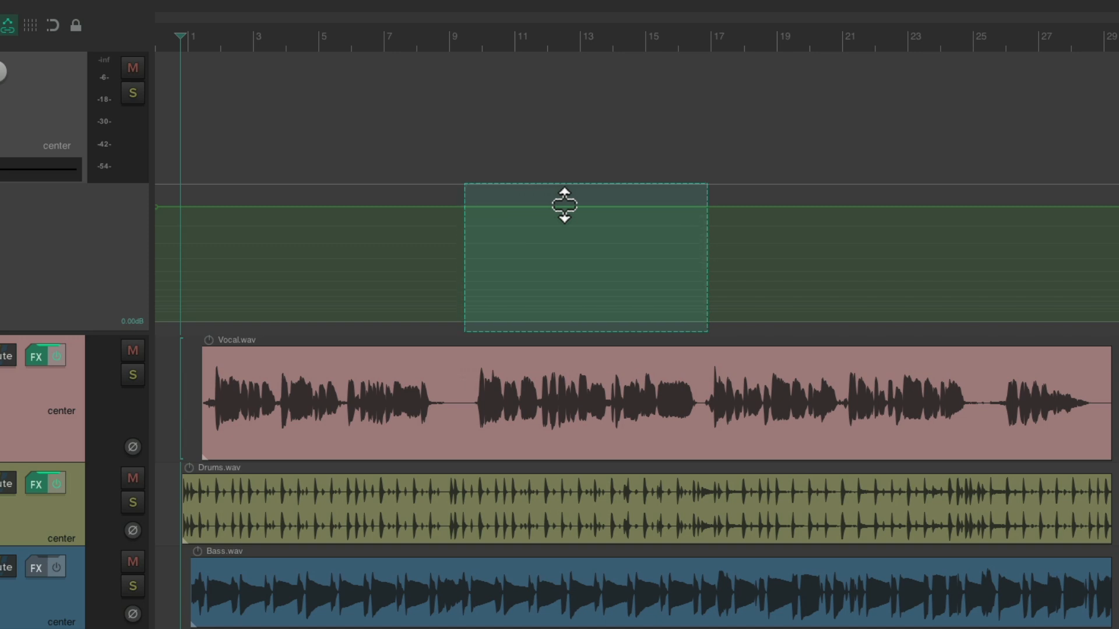
left_click_drag(564, 211, 564, 204)
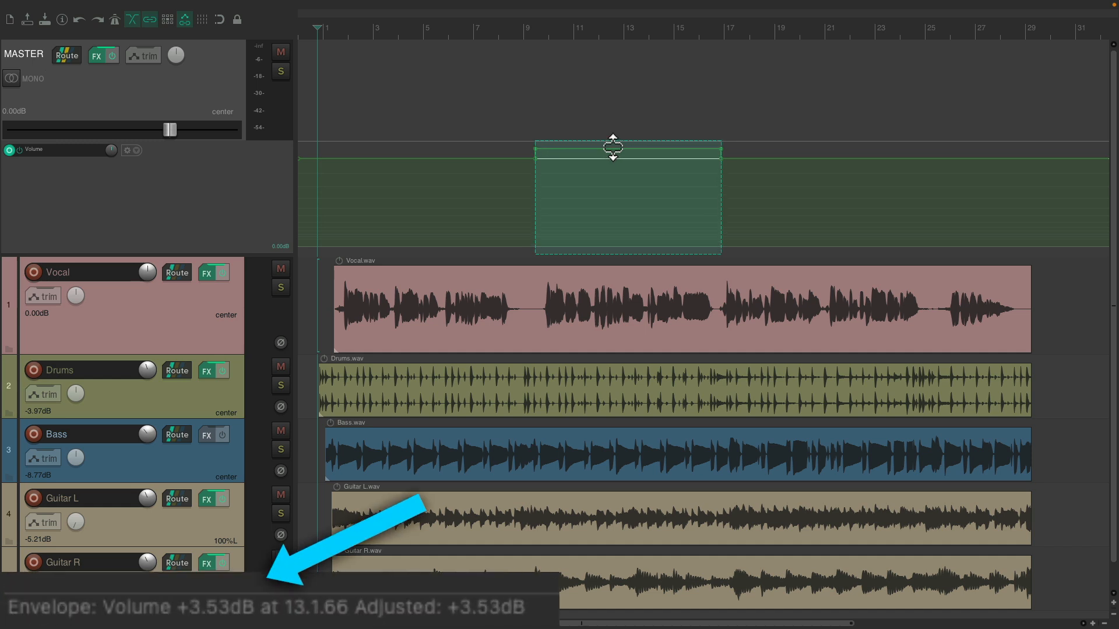
left_click_drag(612, 152, 612, 147)
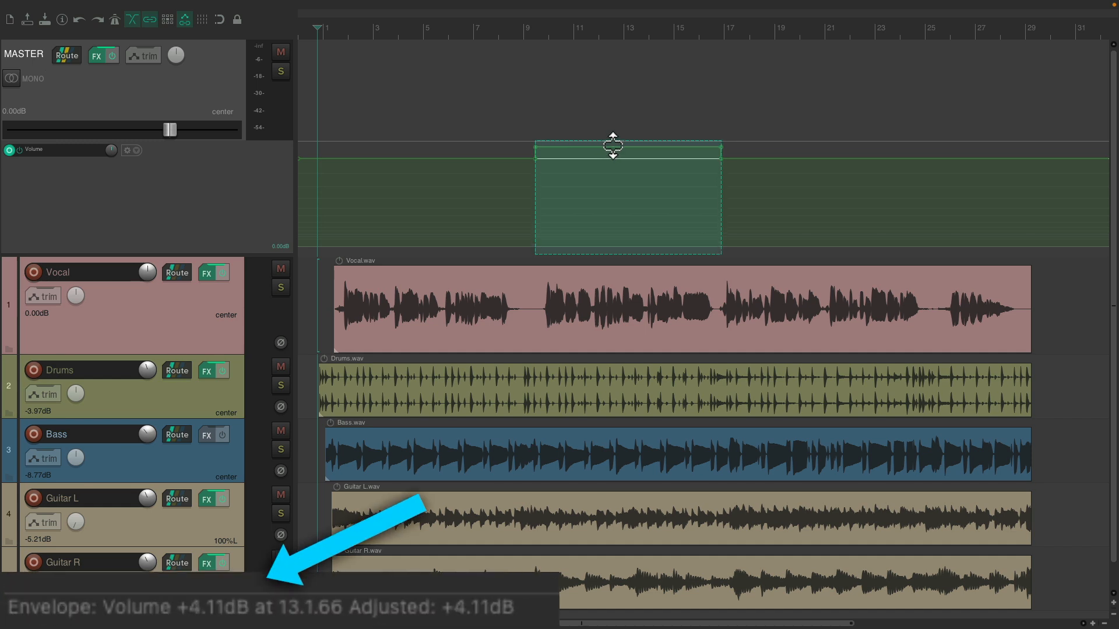
left_click_drag(612, 145, 612, 168)
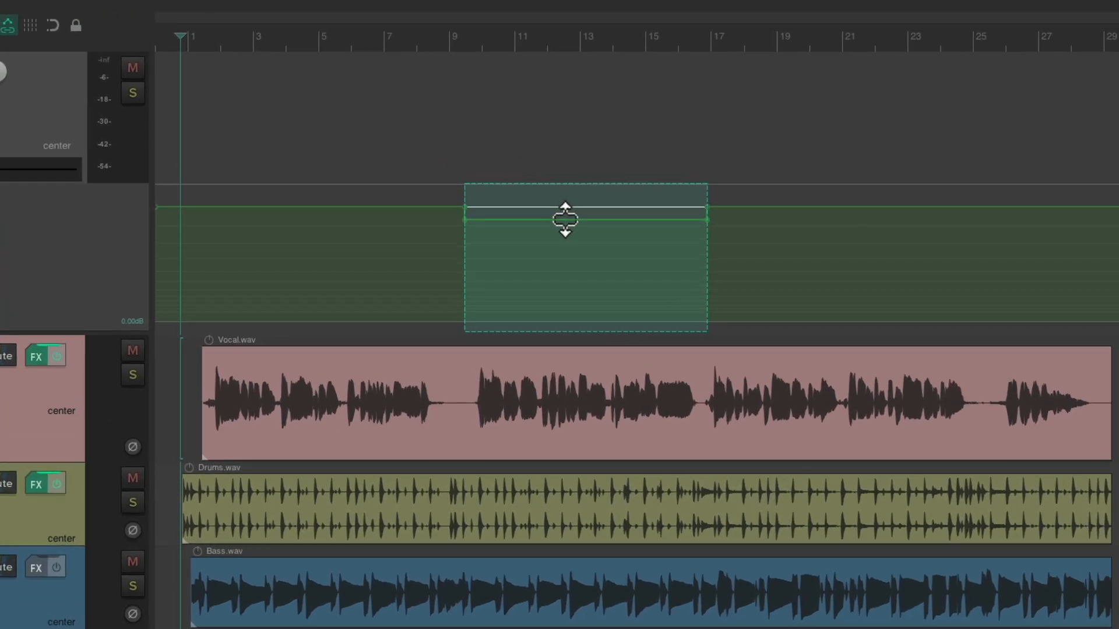
left_click_drag(565, 217, 565, 228)
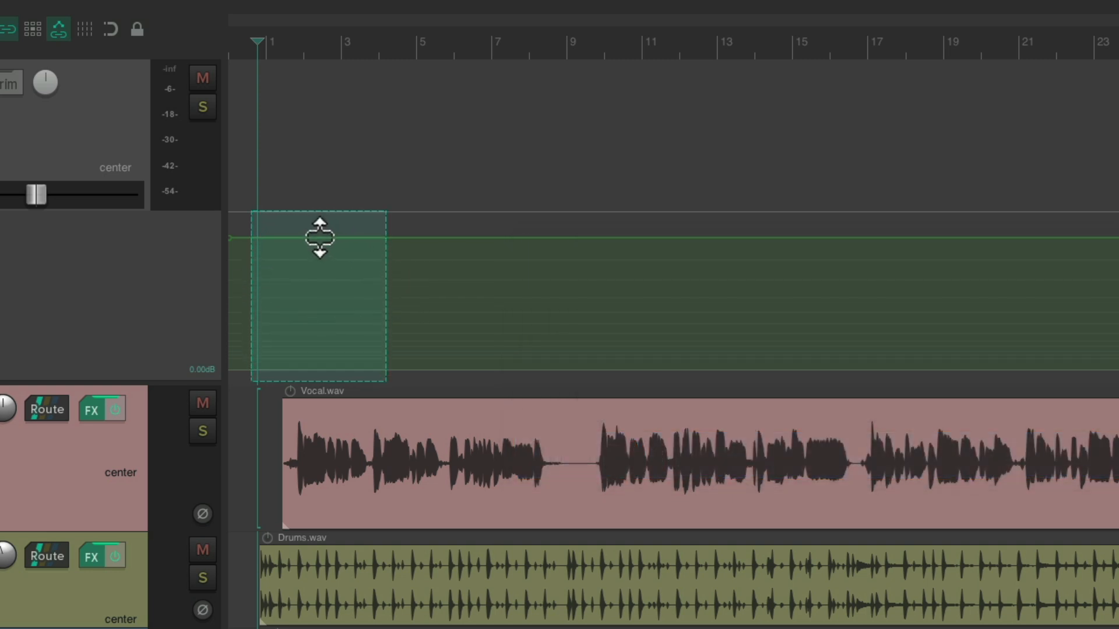
mouse_move(264, 236)
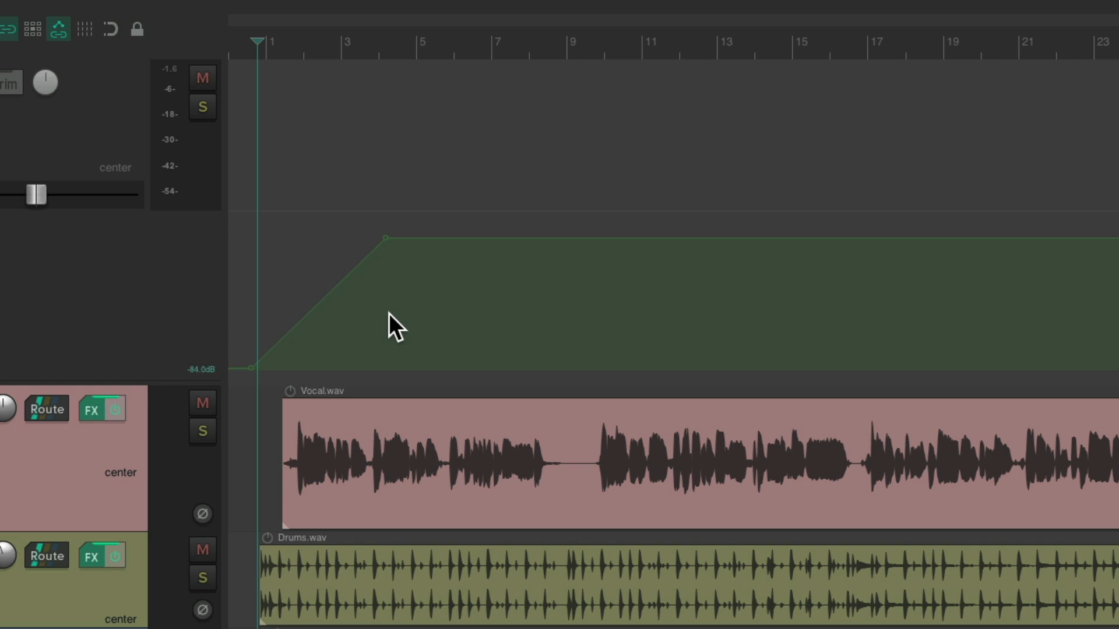
mouse_move(414, 292)
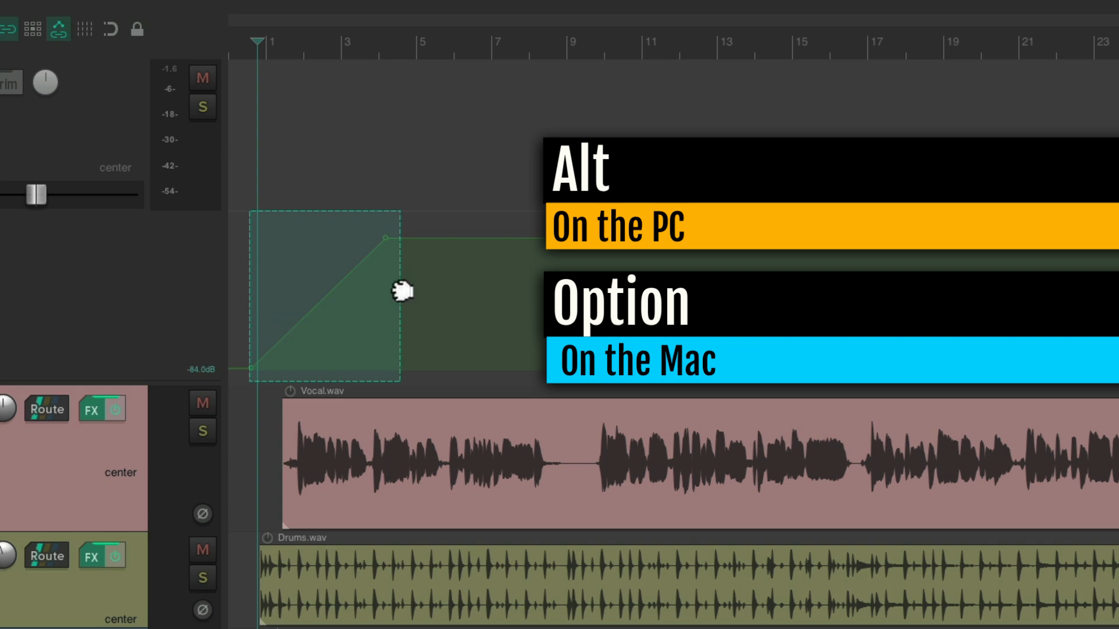
Resize and move the fade-in razor area so the ramp climbs from about bar 3 to bar 7.
left_click_drag(383, 237, 481, 236)
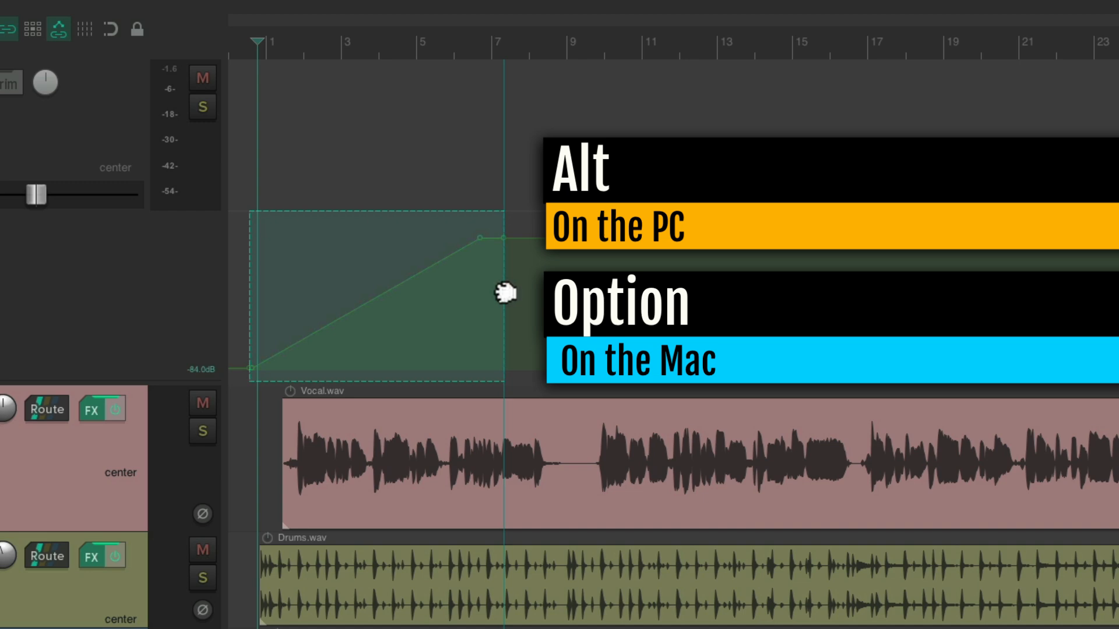
left_click_drag(478, 238, 421, 236)
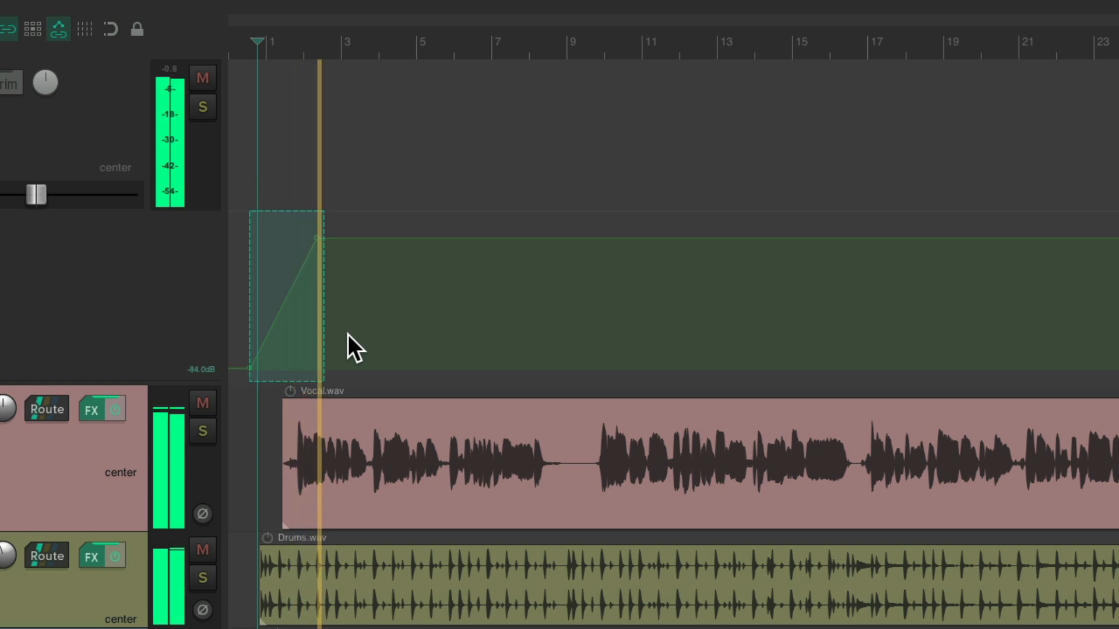
left_click_drag(317, 239, 378, 237)
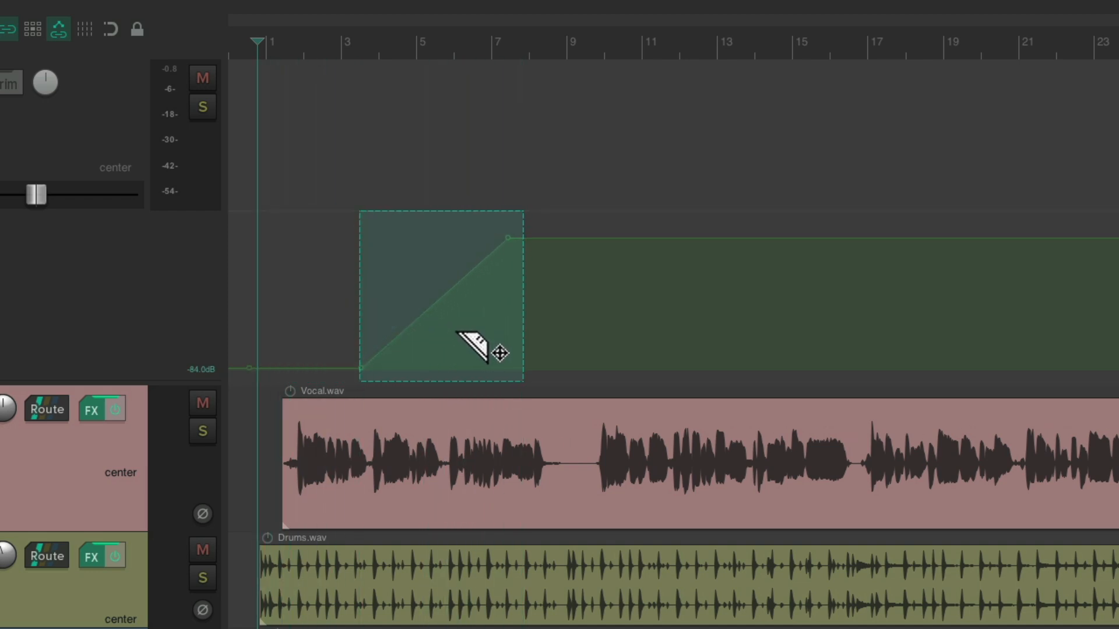
left_click_drag(503, 236, 417, 237)
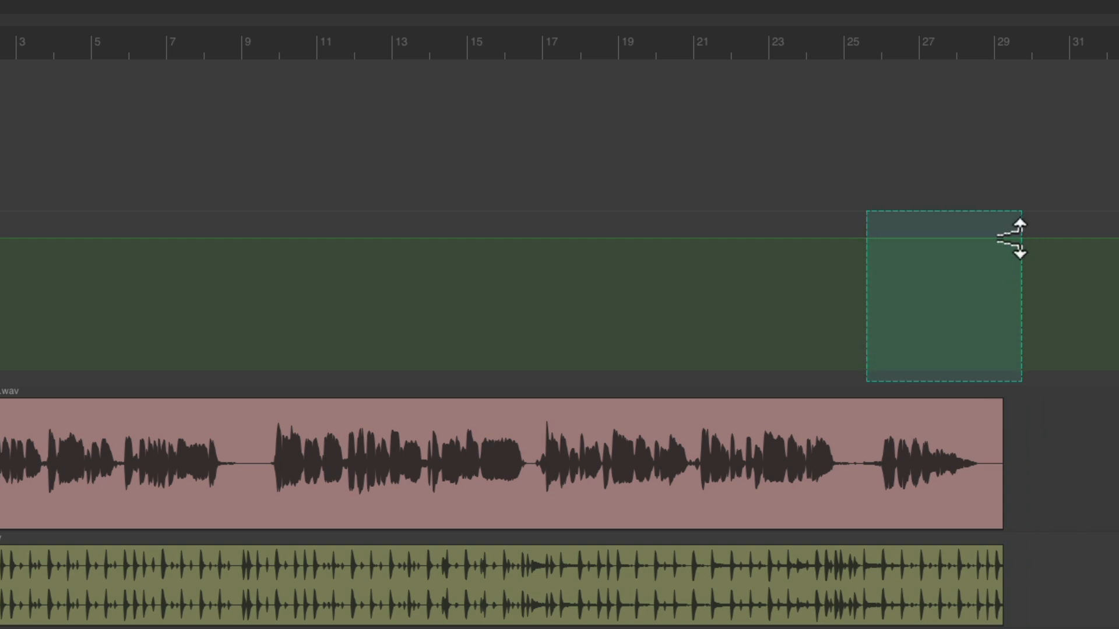
Pull the razor-selected section near 25–29 down to silence and set the play cursor before it.
left_click_drag(1016, 239, 1016, 367)
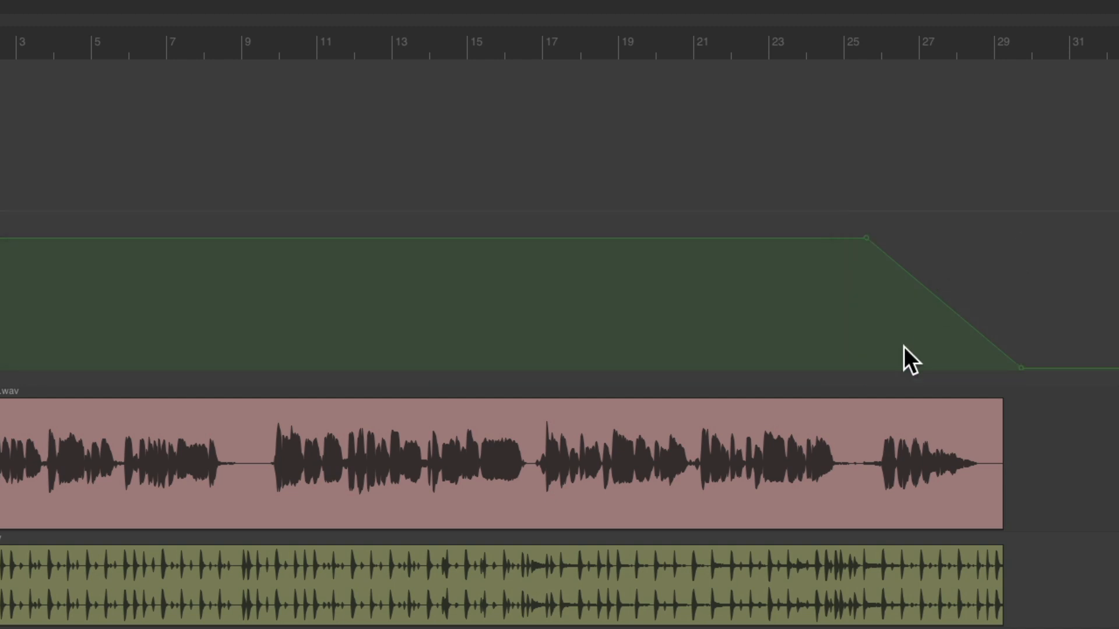
left_click(835, 43)
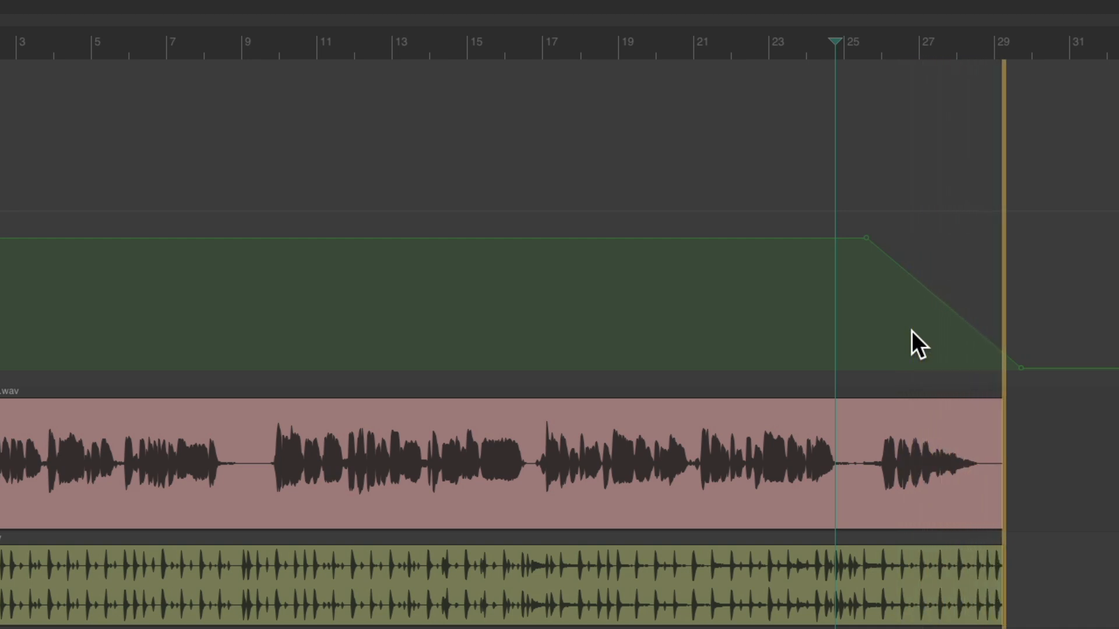
mouse_move(921, 292)
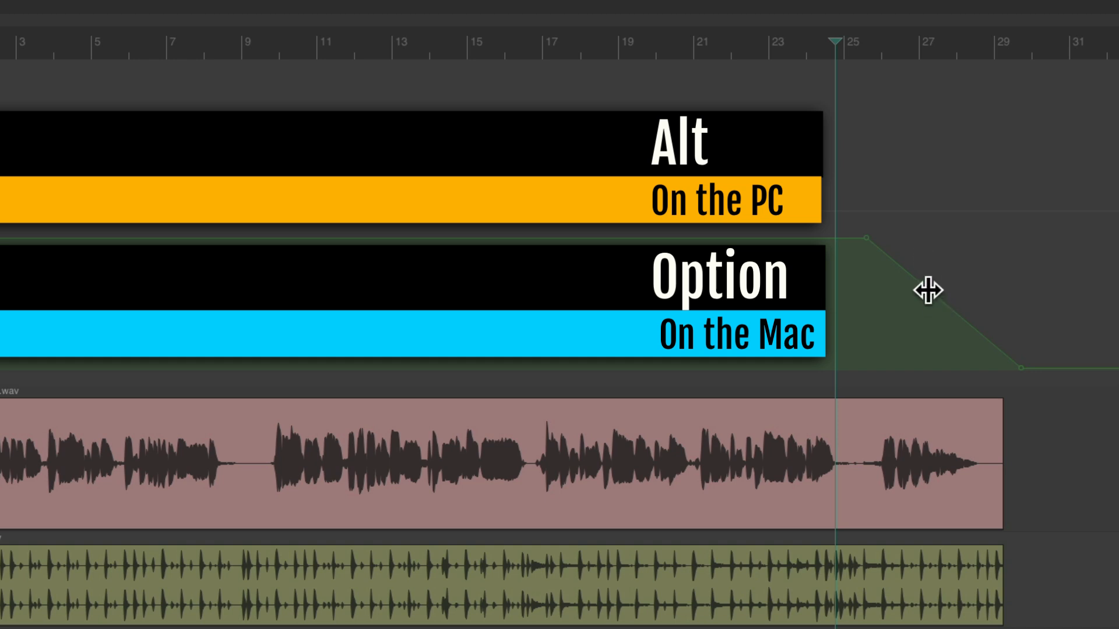
Alt-drag the fade-out segment to bend it into a curved shape.
left_click_drag(928, 289, 914, 314)
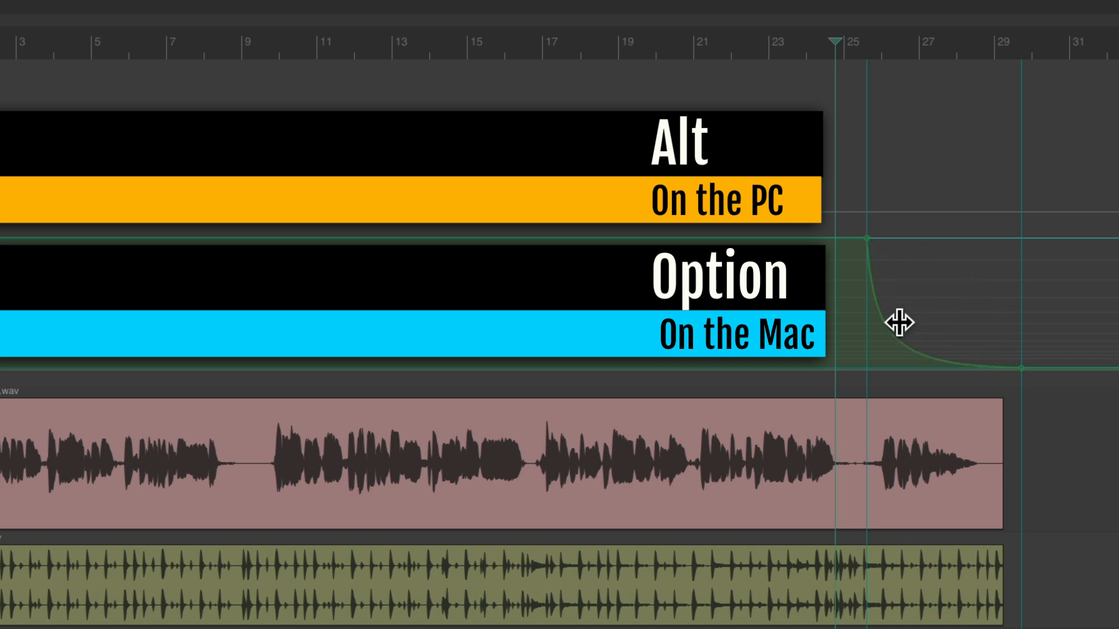
left_click_drag(898, 323, 971, 272)
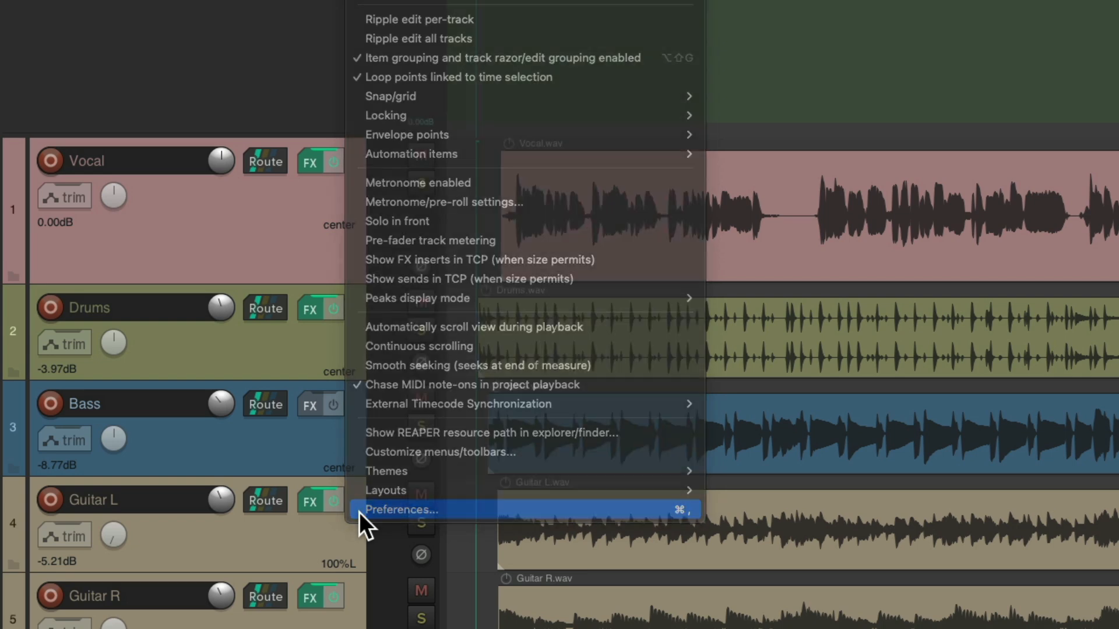
Bring up Preferences on the Editing Behavior > Mouse Modifiers page.
left_click(401, 509)
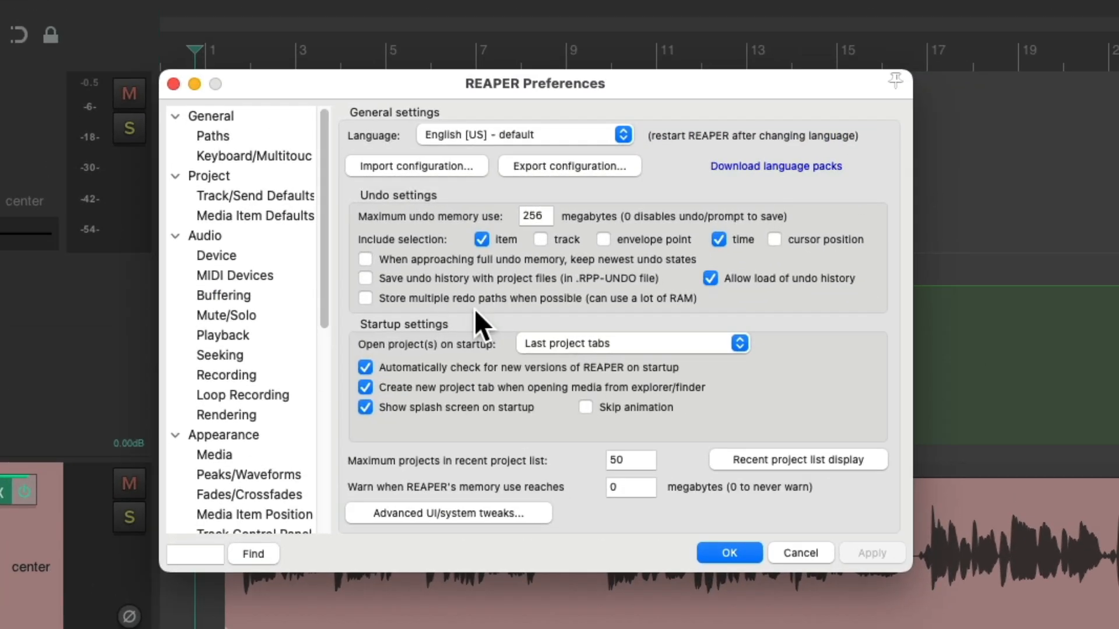
mouse_move(240, 320)
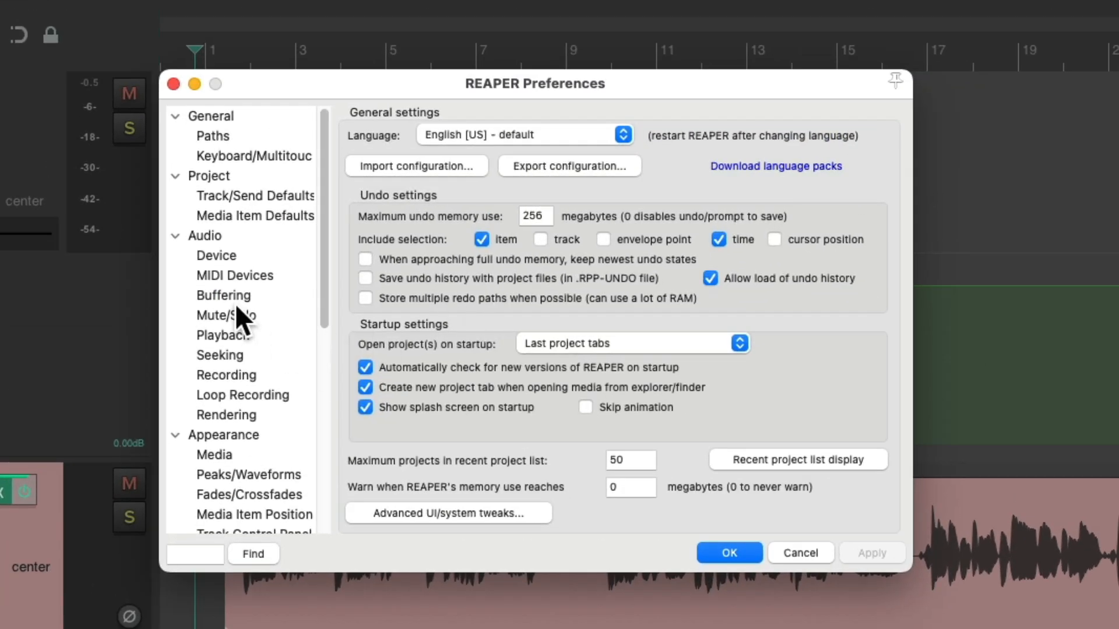
scroll("down", 3)
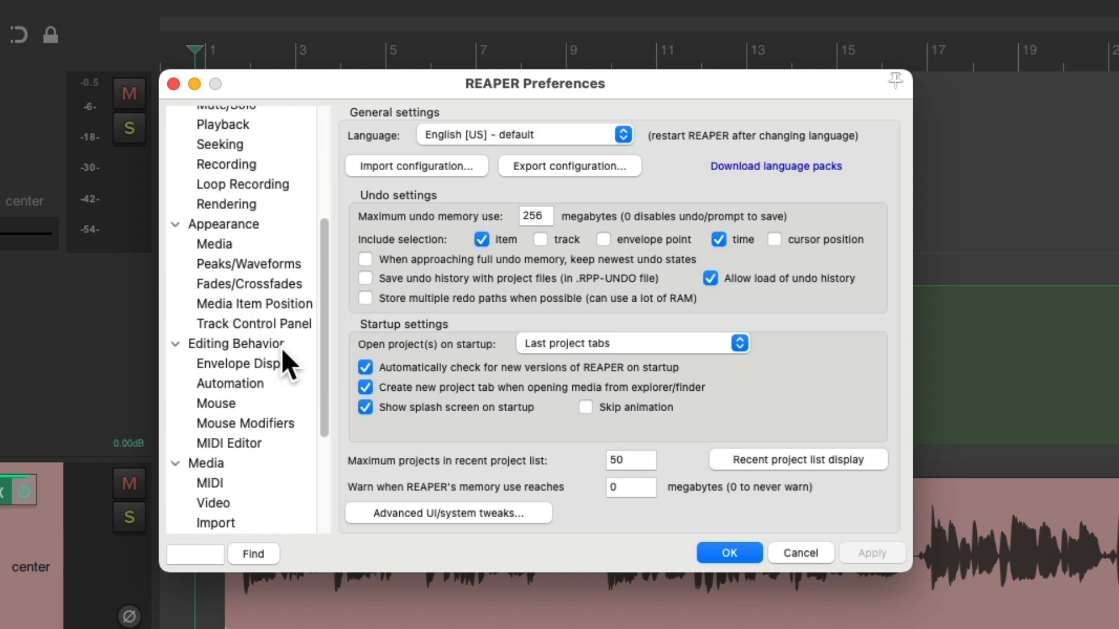
left_click(246, 423)
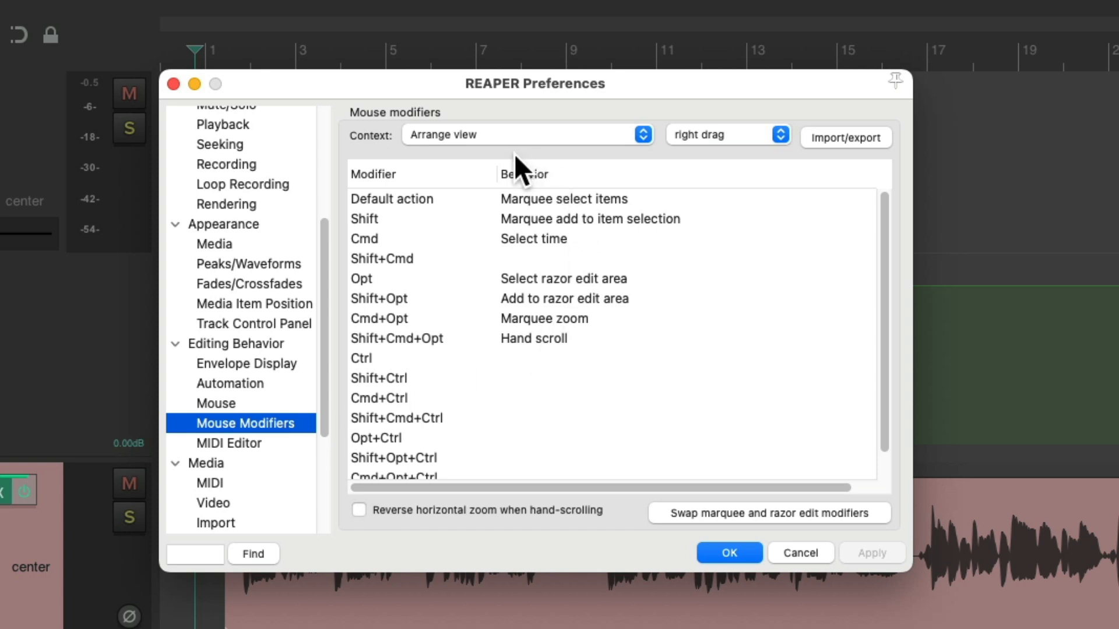
mouse_move(698, 170)
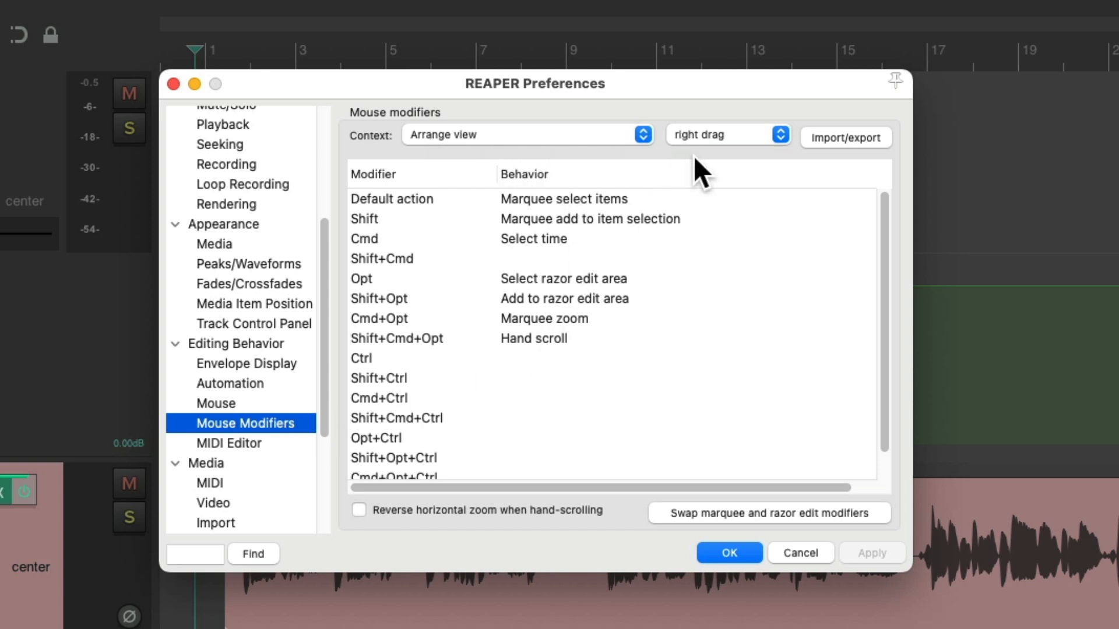
mouse_move(674, 208)
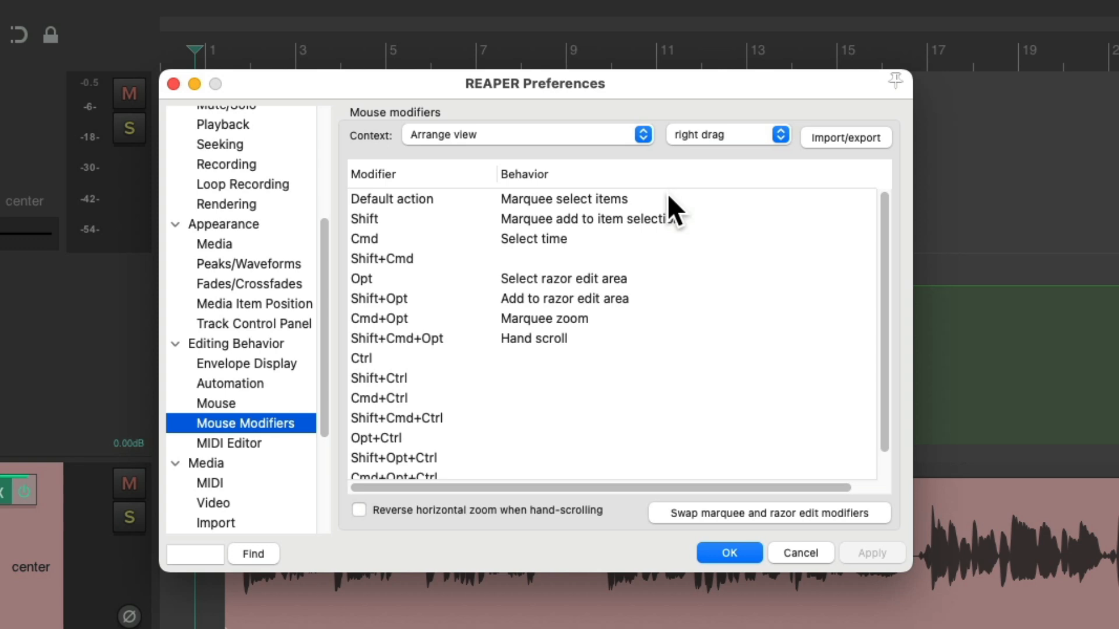
mouse_move(668, 293)
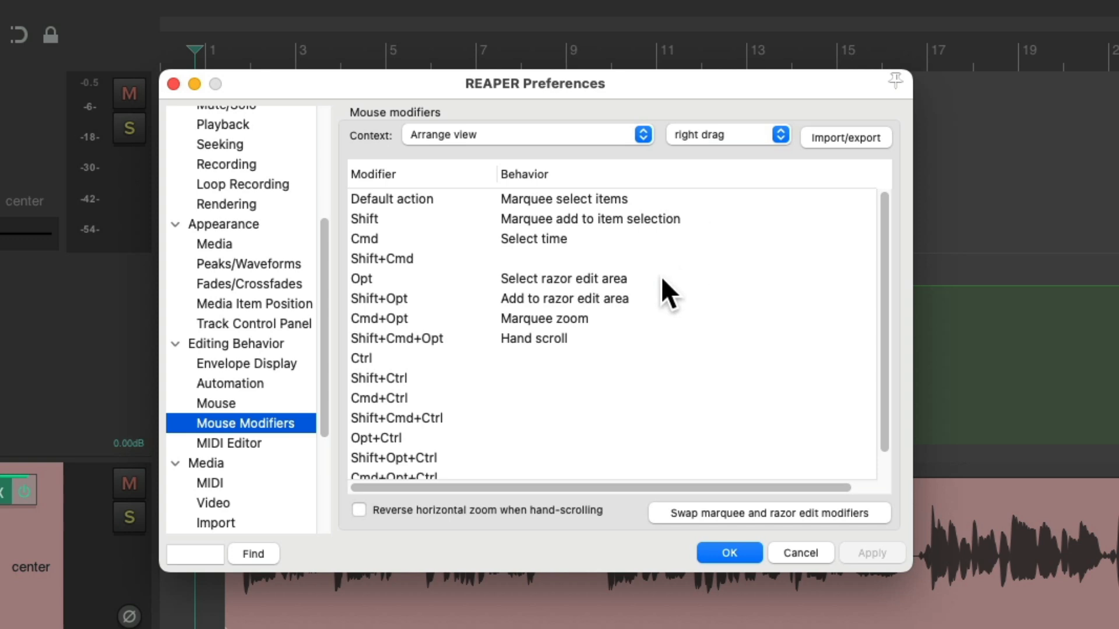
mouse_move(708, 311)
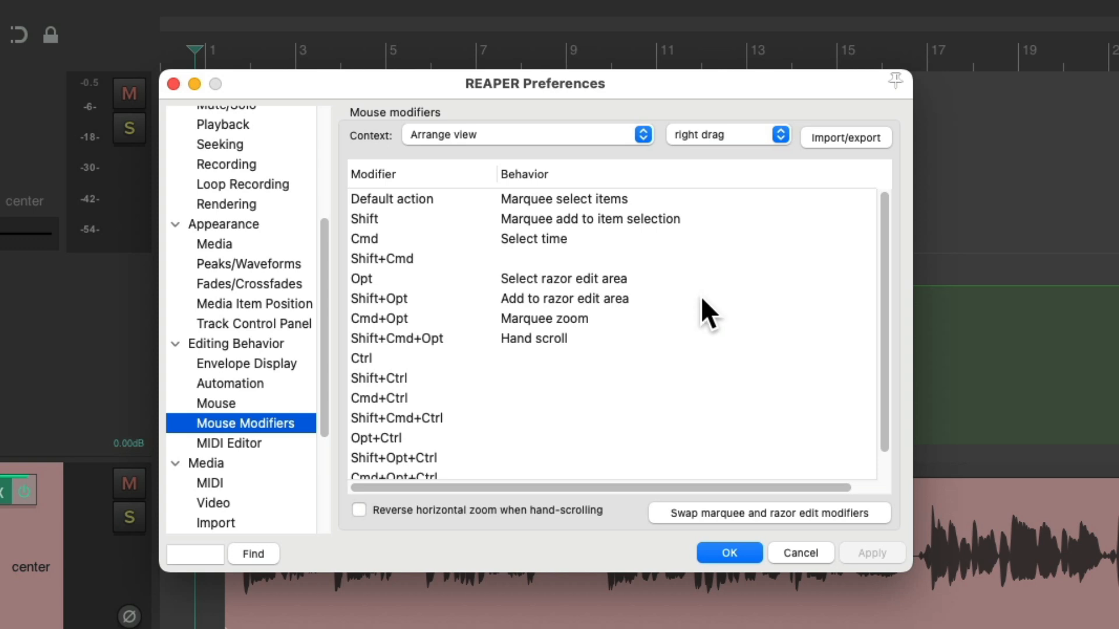
mouse_move(757, 523)
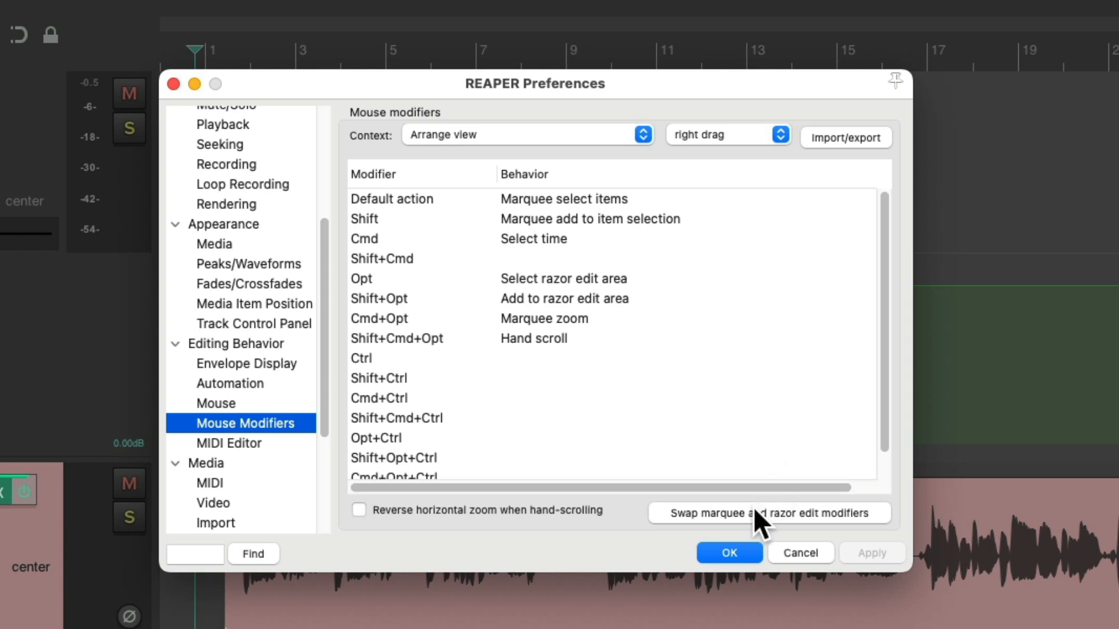
Swap marquee and razor edit modifiers for arrange-view right-drag and confirm with OK.
left_click(768, 513)
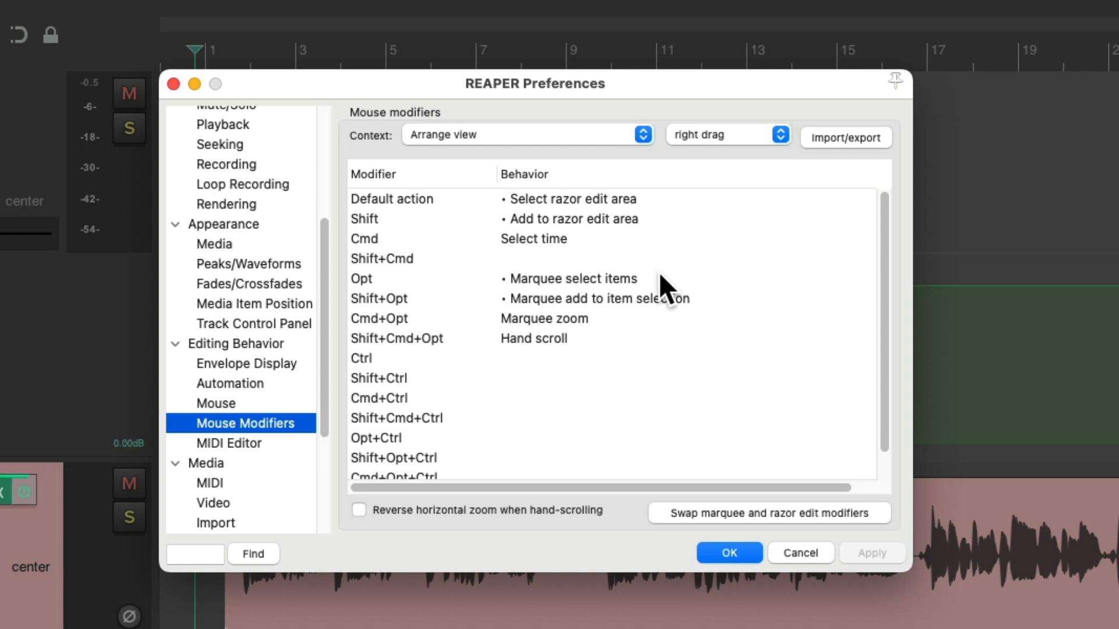
left_click(728, 552)
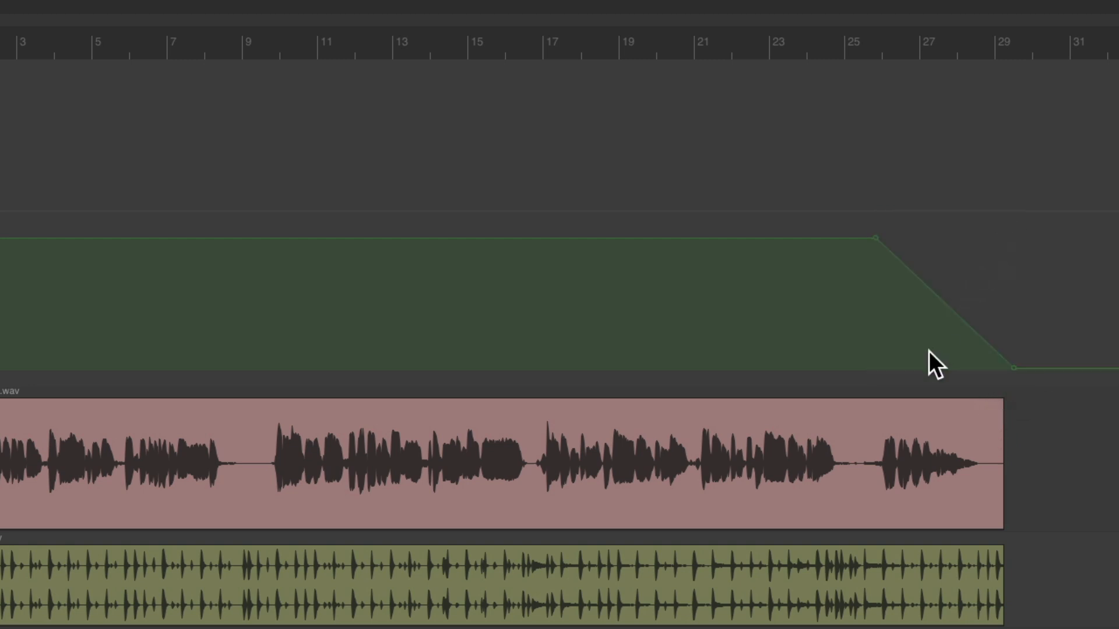
mouse_move(876, 310)
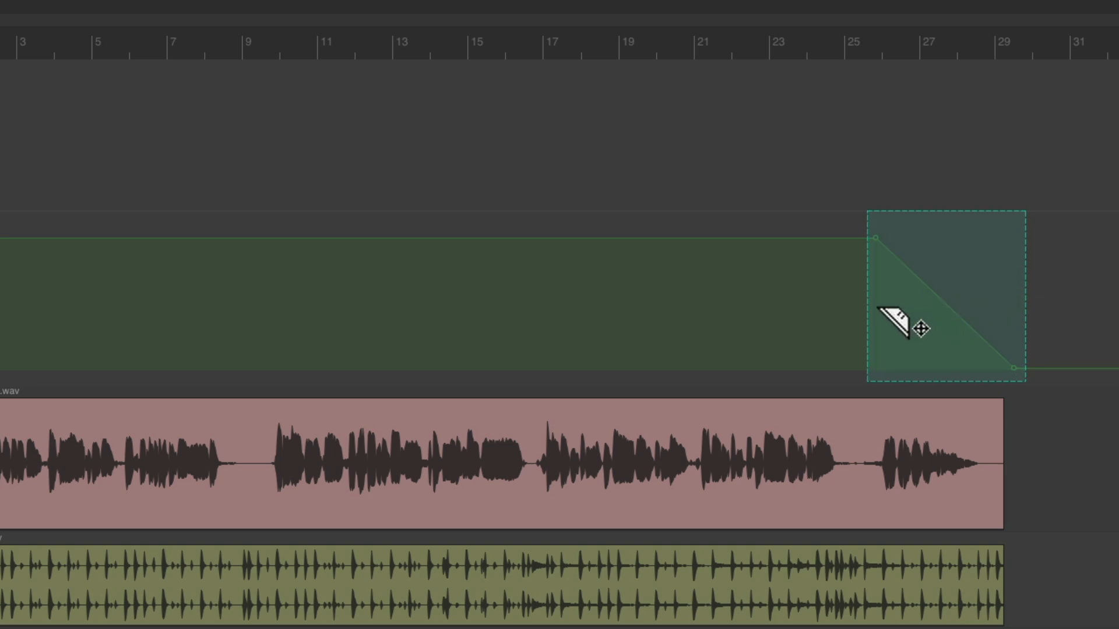
Razor-select the fade-out, drag it earlier, then back to span roughly 25 to 30.
left_click_drag(874, 235, 820, 235)
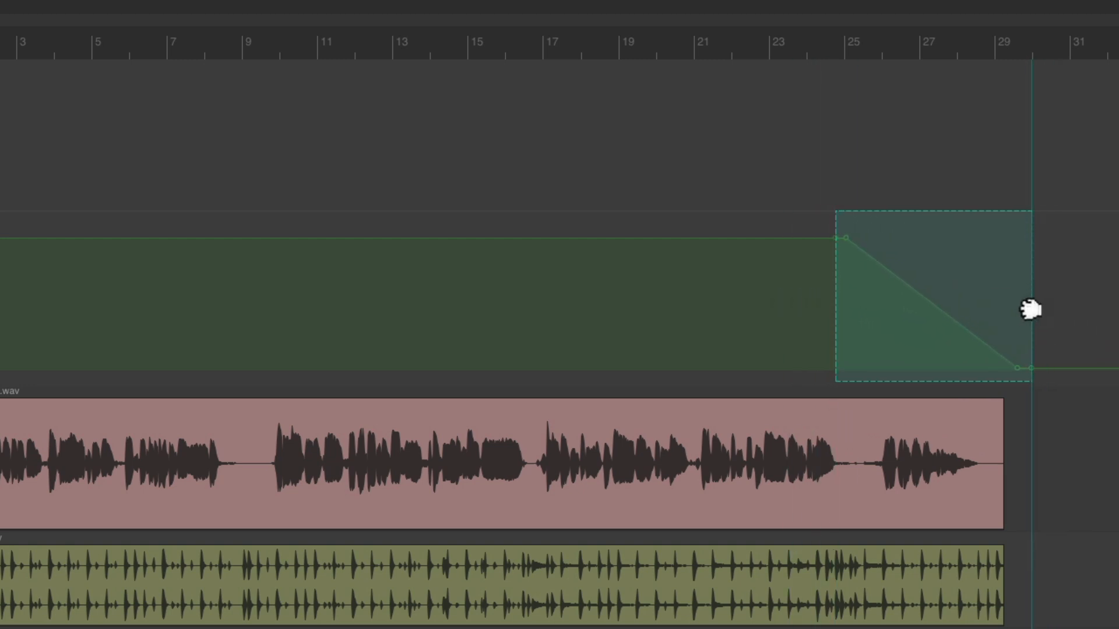
left_click_drag(1027, 306, 827, 326)
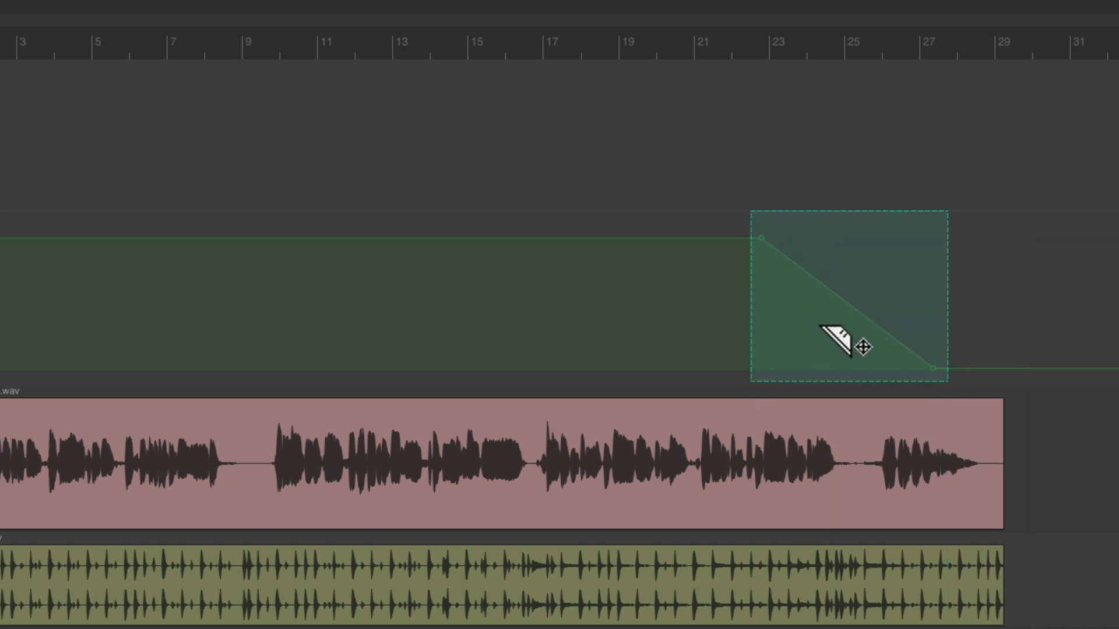
left_click_drag(846, 346, 941, 363)
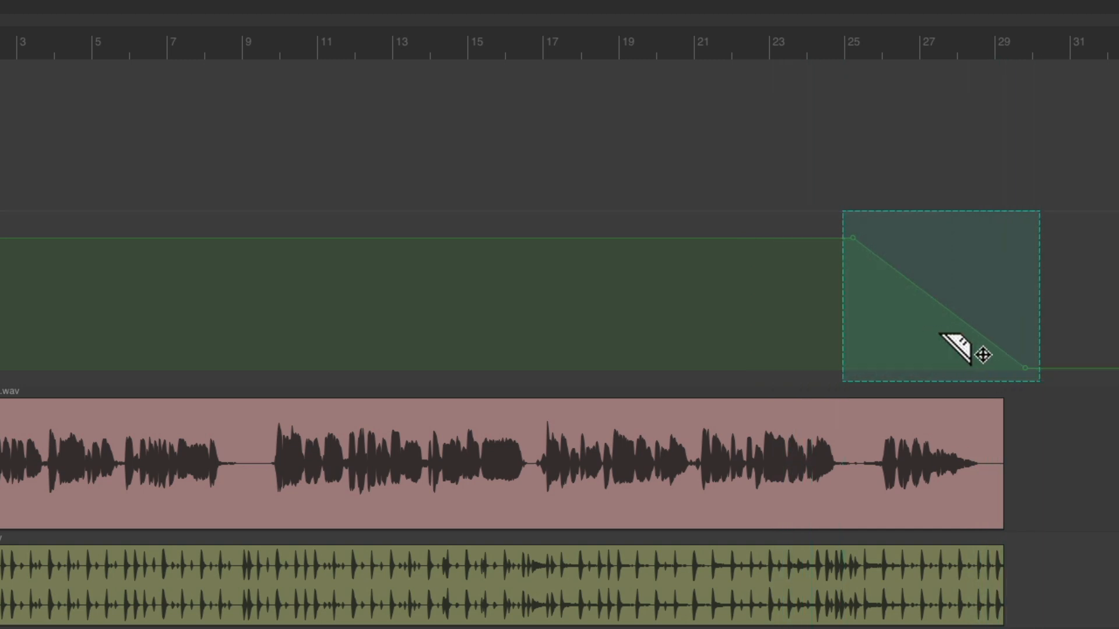